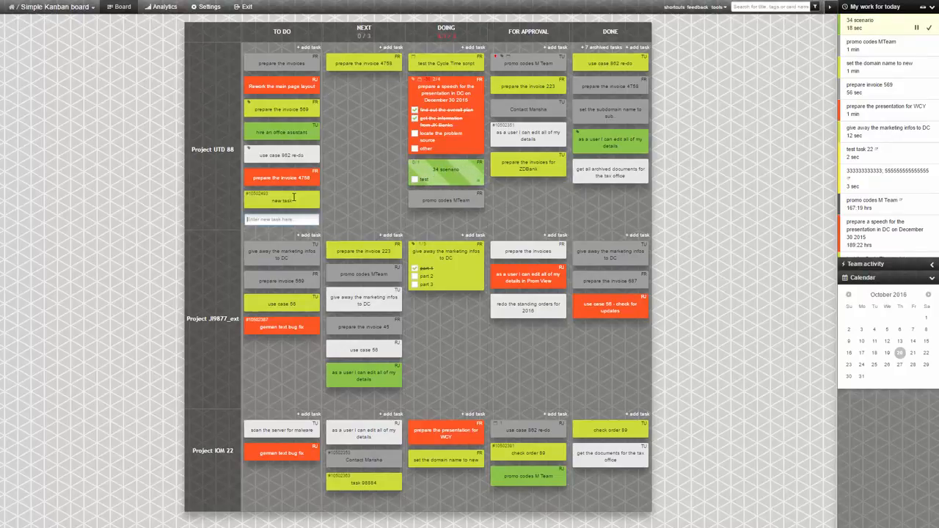
Switch from the Simple Kanban board to Project Board XI 2016 via the board switcher.
right_click(282, 201)
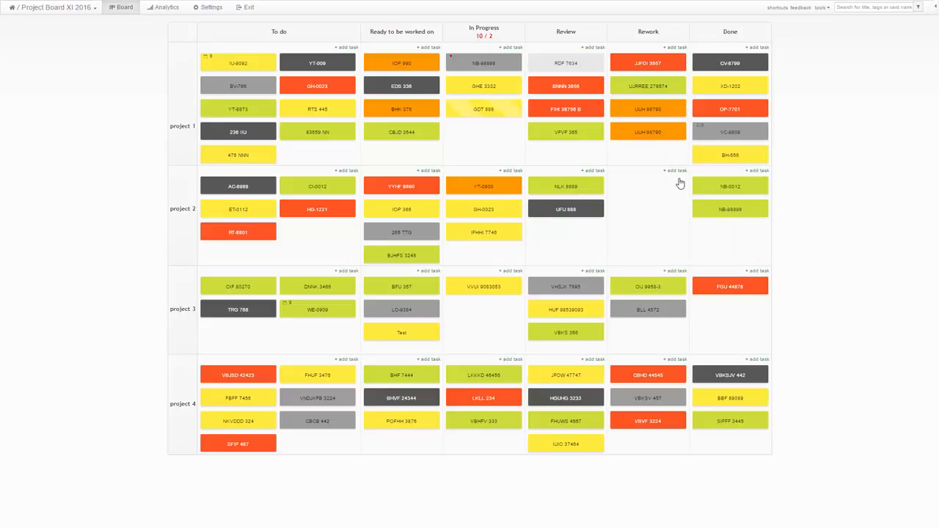
Move finished cards from earlier columns into the Done column.
right_click(648, 132)
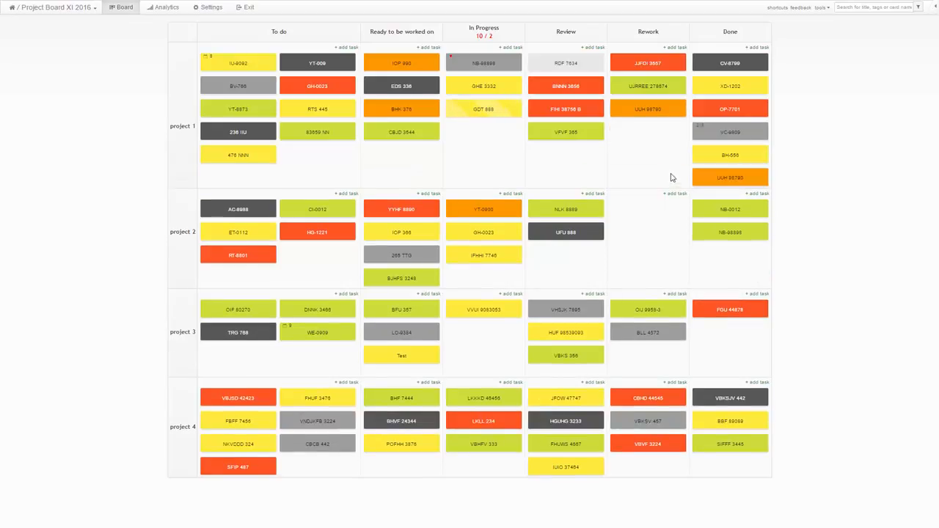
right_click(729, 108)
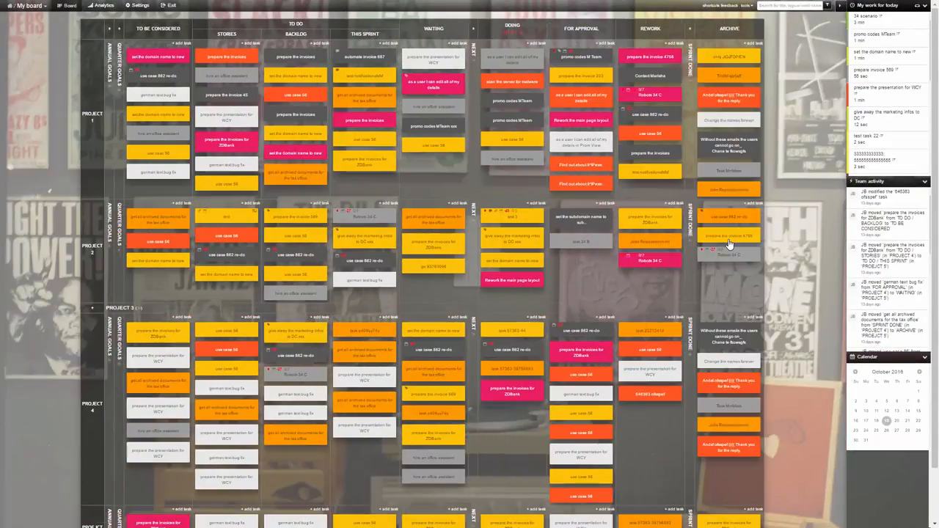
mouse_move(106, 120)
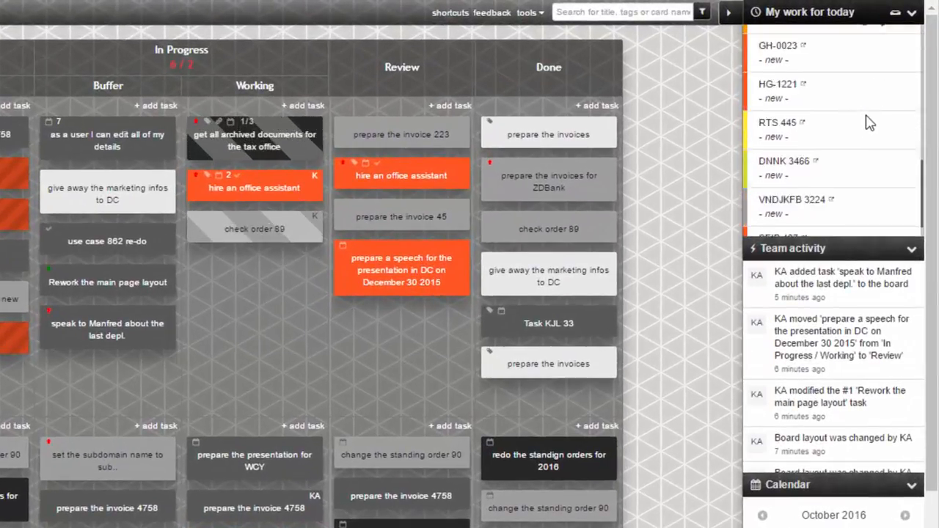
Show October 27, 2016 in the Calendar widget with its malware-check and office-assistant tasks.
scroll("down", 3)
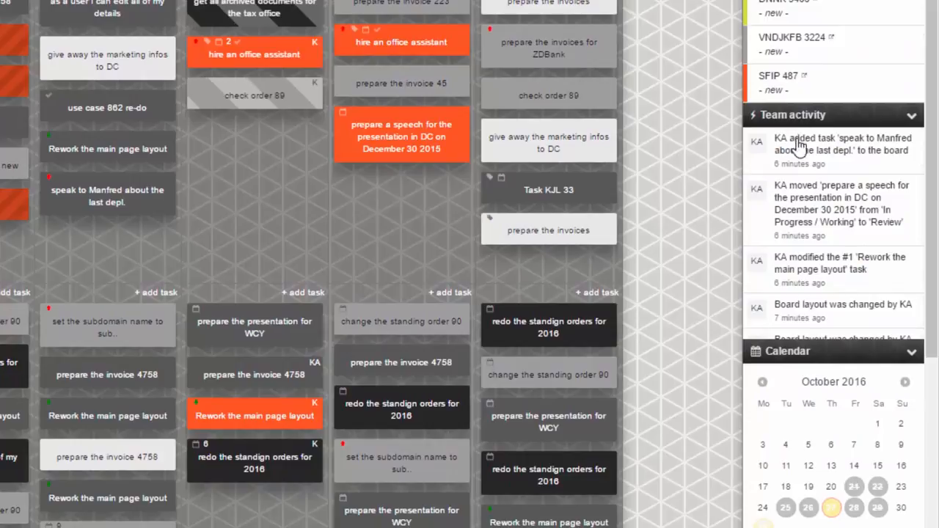
scroll("down", 3)
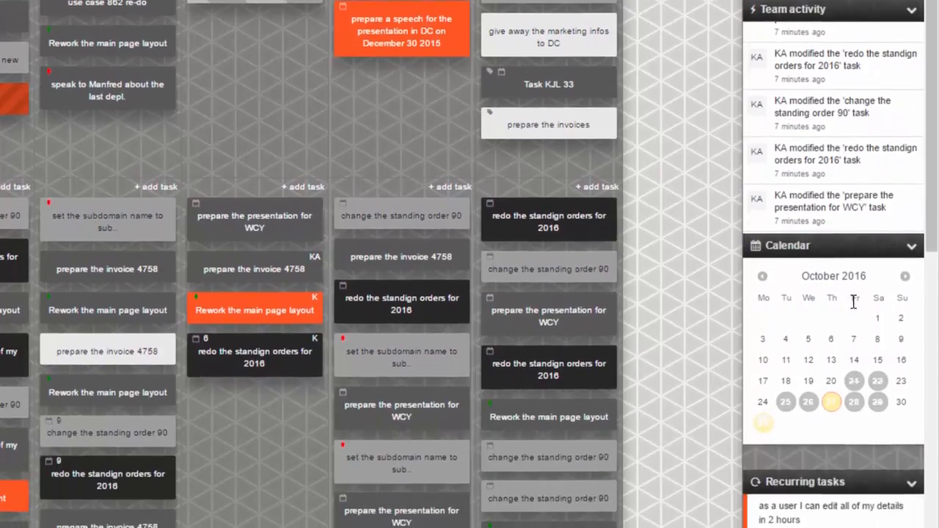
scroll("down", 3)
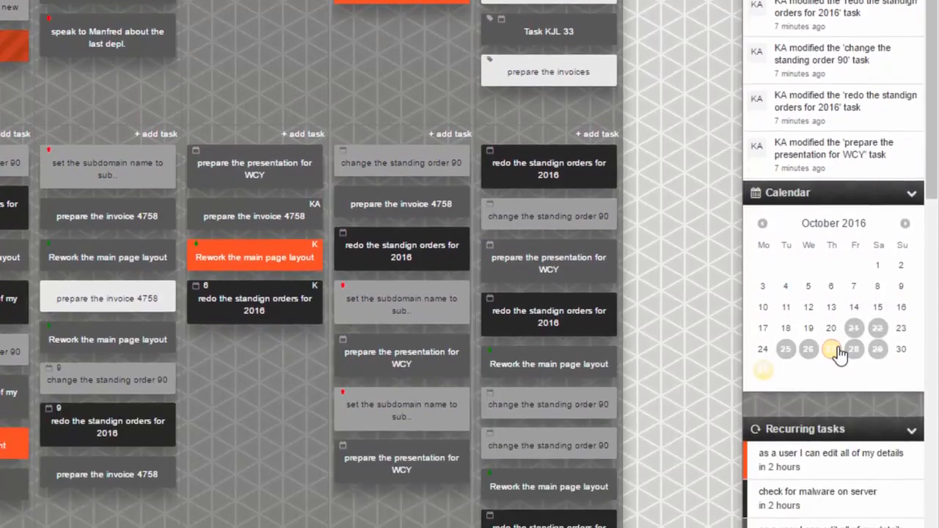
left_click(831, 252)
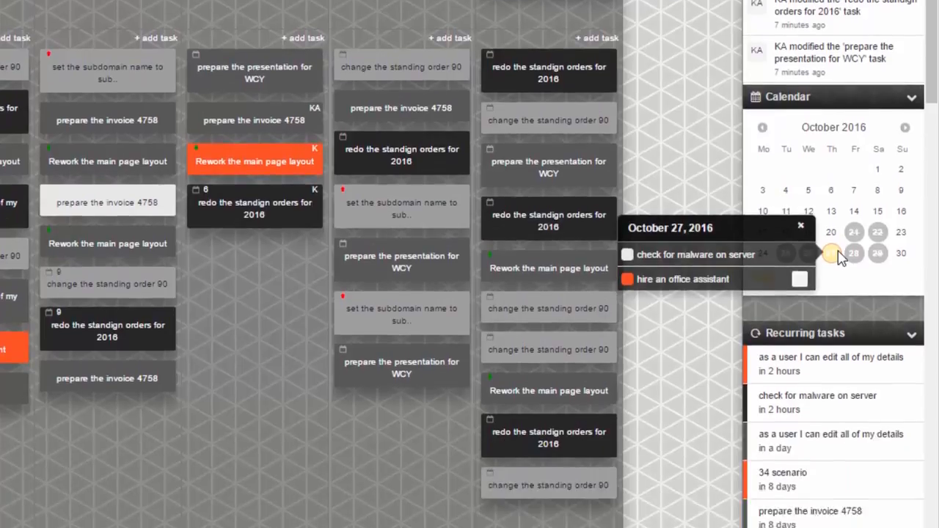